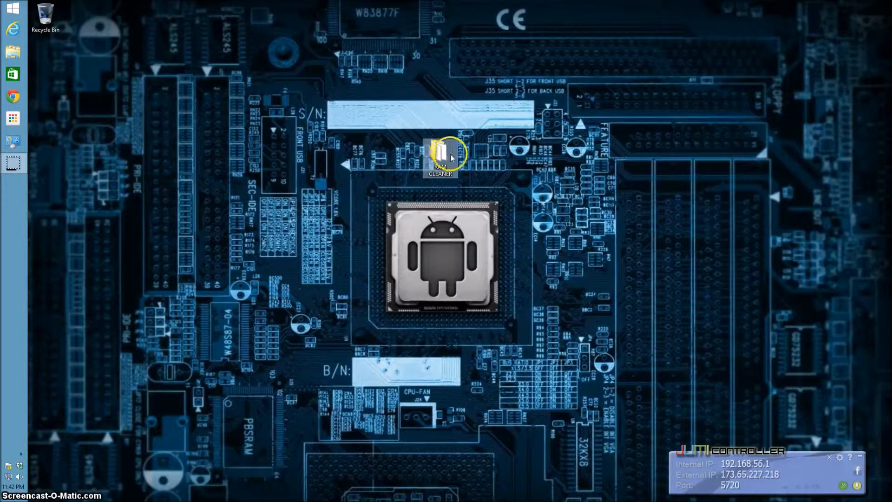
{"action": "mouse_move", "coordinate": [415, 185]}
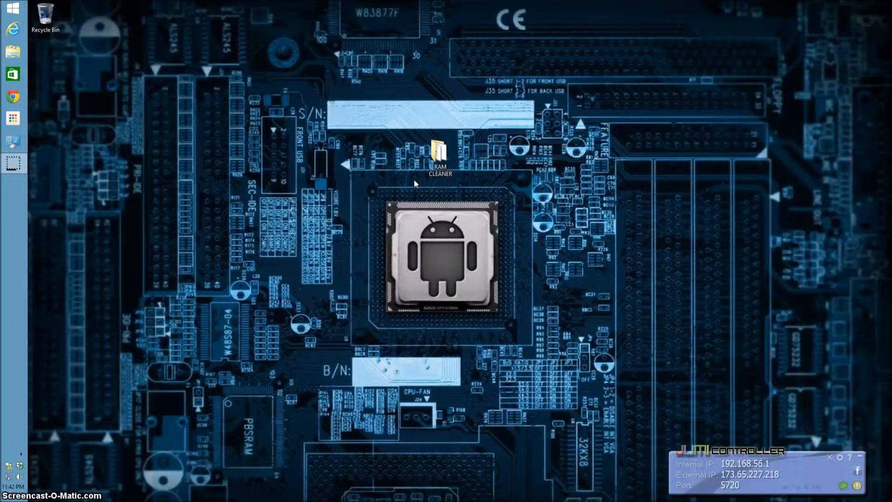
Open the RAM CLEANER folder from the desktop in File Explorer.
{"action": "double_click", "coordinate": [440, 160]}
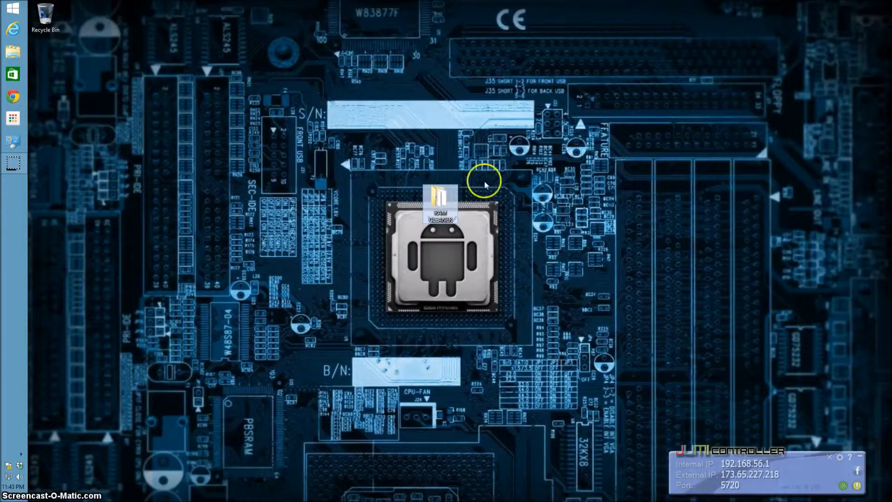
{"action": "double_click", "coordinate": [438, 213]}
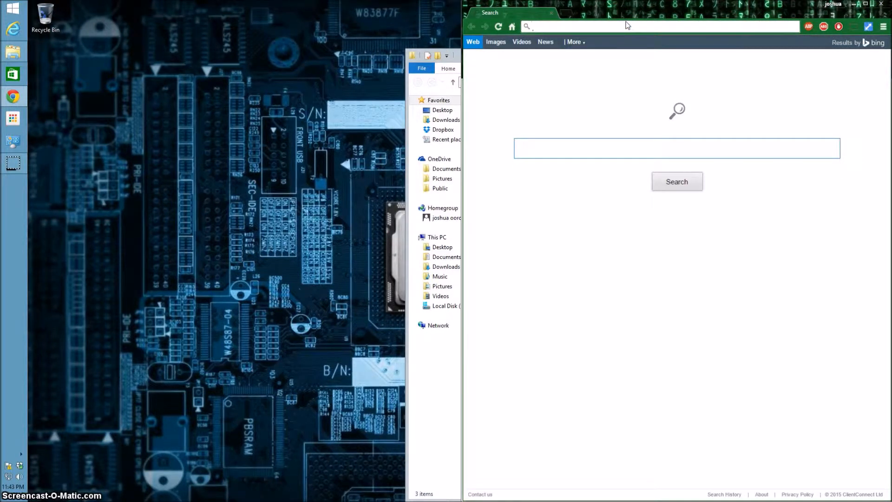
Search 'winrar', reach the RARLAB WinRAR downloads page, then close Chrome.
{"action": "type", "text": "winrar"}
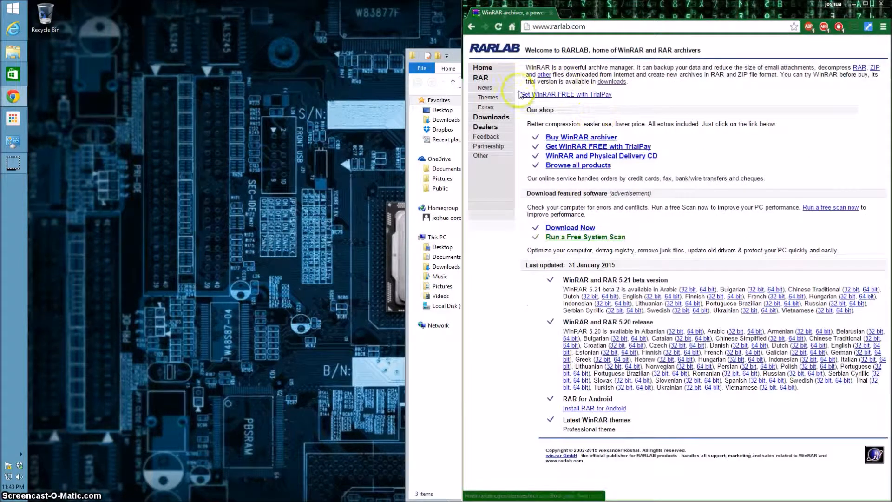
{"action": "left_click", "coordinate": [491, 116]}
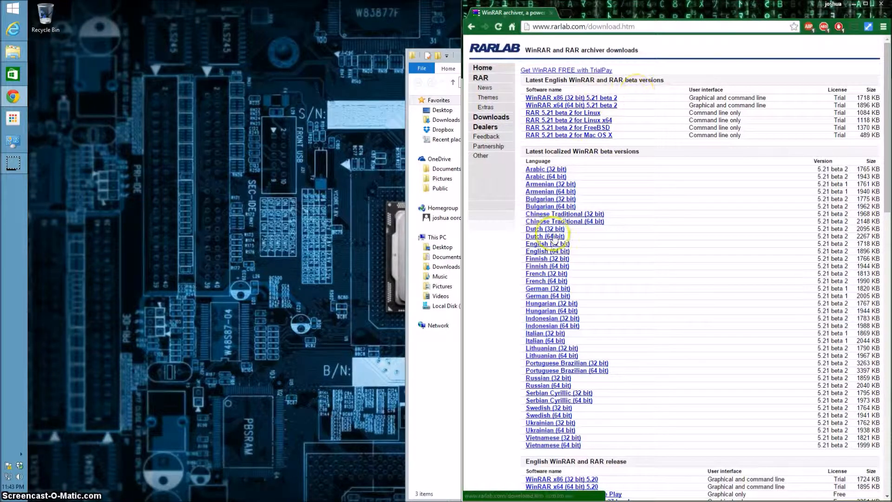
{"action": "scroll", "scroll_direction": "down", "scroll_amount": 3}
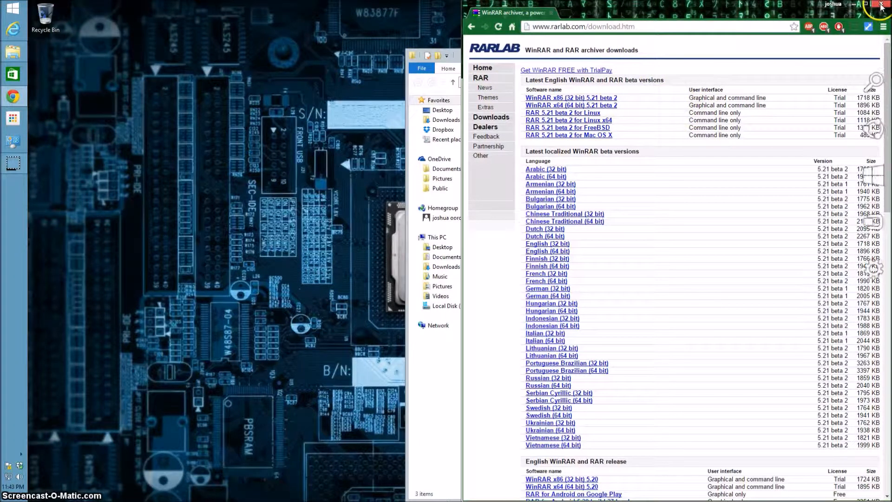
{"action": "left_click", "coordinate": [881, 6]}
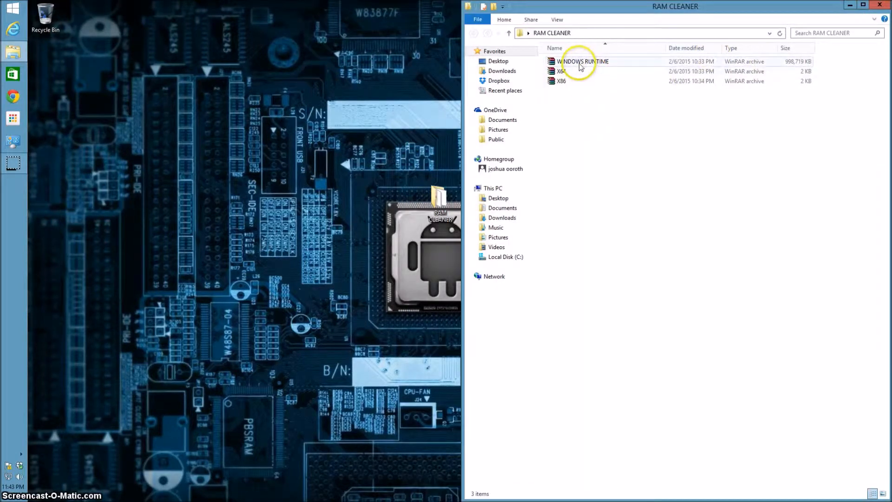
Select all three WinRAR archives (about 975 MB) in RAM CLEANER with Ctrl+A.
{"action": "key", "text": "ctrl+a"}
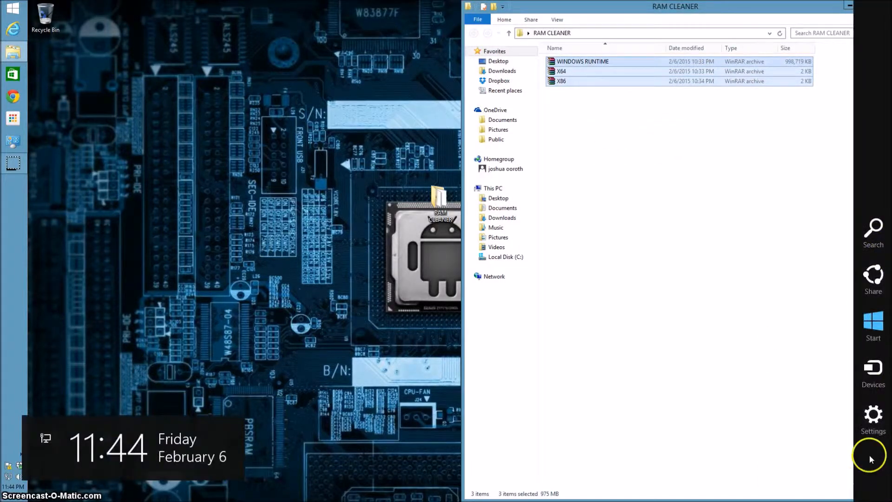
Confirm in Control Panel's System page: 64-bit Windows 8.1 Pro, 8 GB RAM, then close it.
{"action": "left_click", "coordinate": [873, 414]}
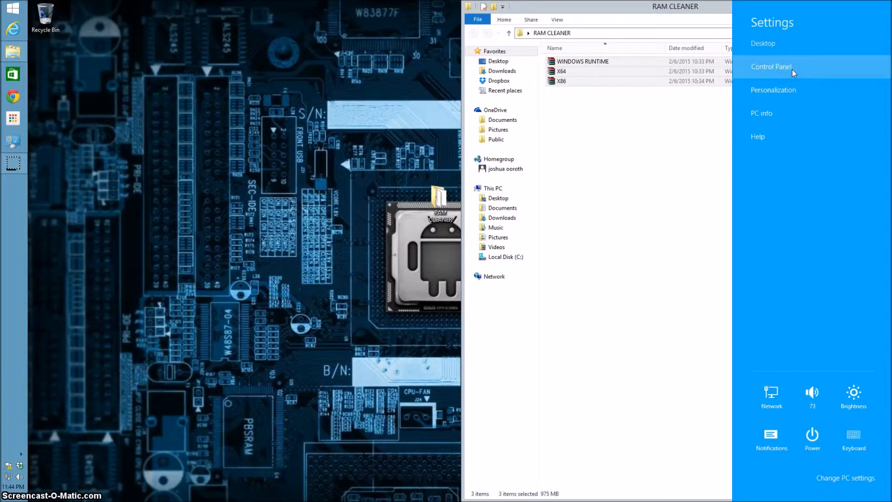
{"action": "left_click", "coordinate": [770, 66]}
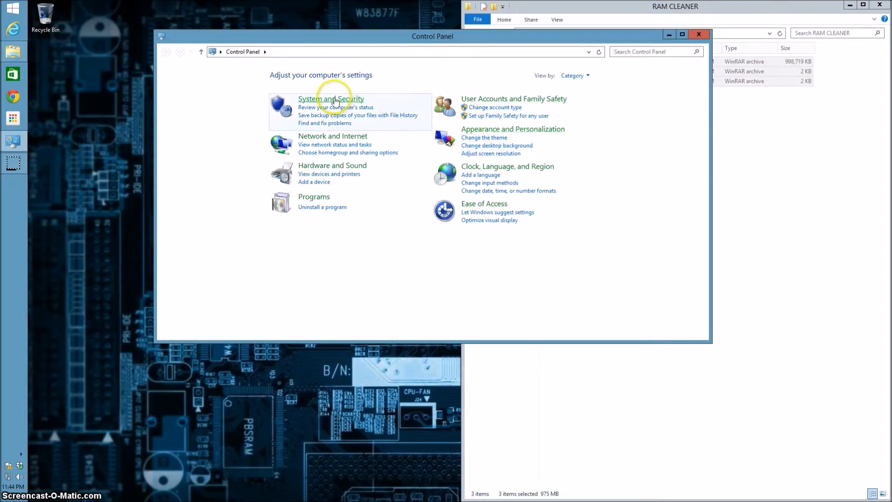
{"action": "left_click", "coordinate": [331, 99]}
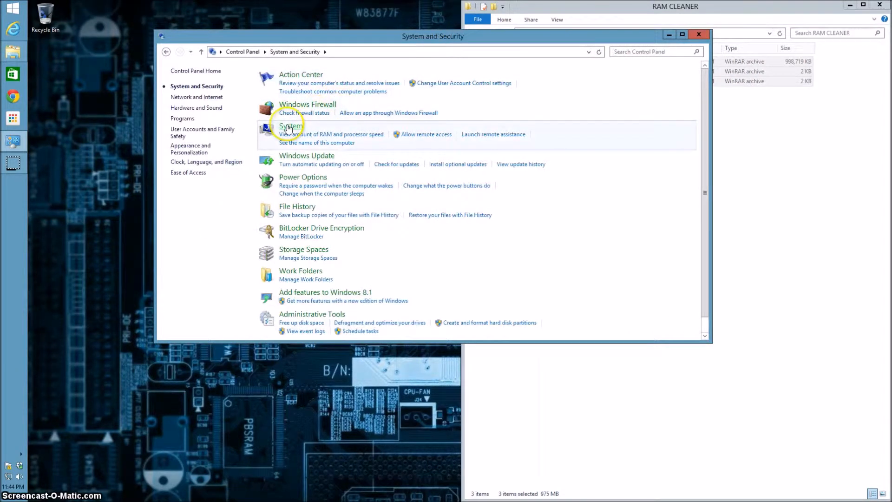
{"action": "left_click", "coordinate": [289, 126]}
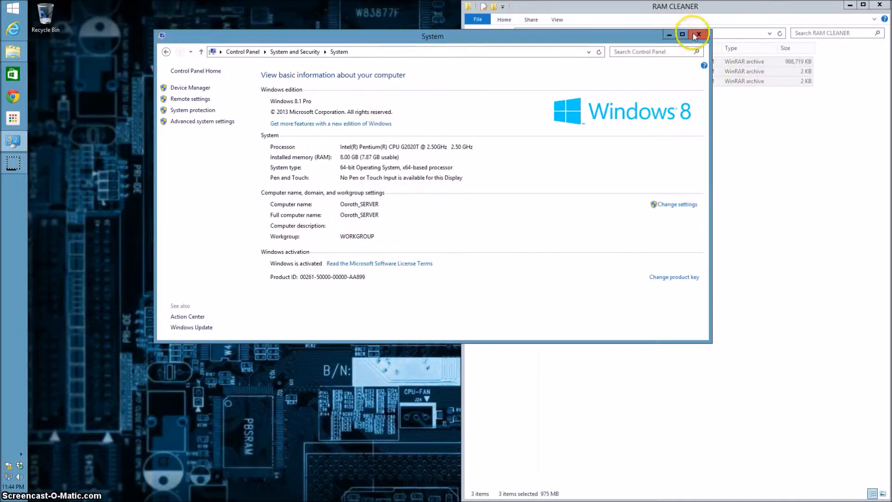
{"action": "left_click", "coordinate": [698, 33]}
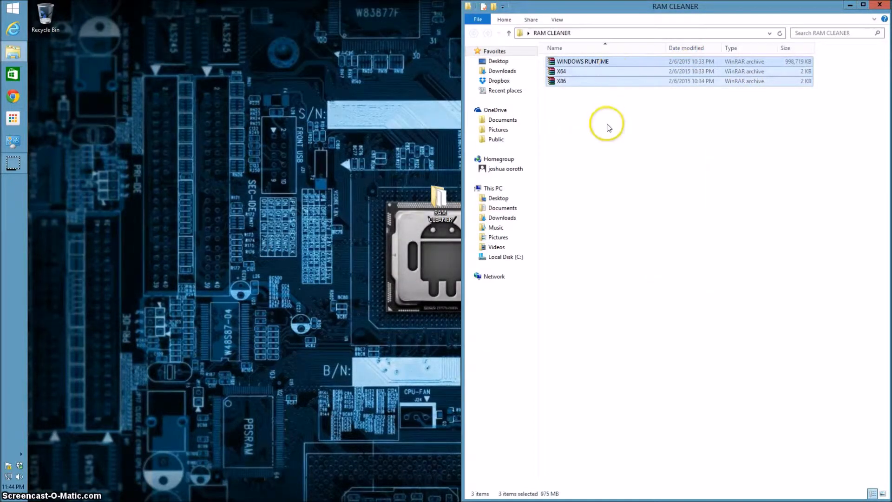
Extract the X64 archive to the Desktop using WinRAR's Extract files.
{"action": "right_click", "coordinate": [580, 74]}
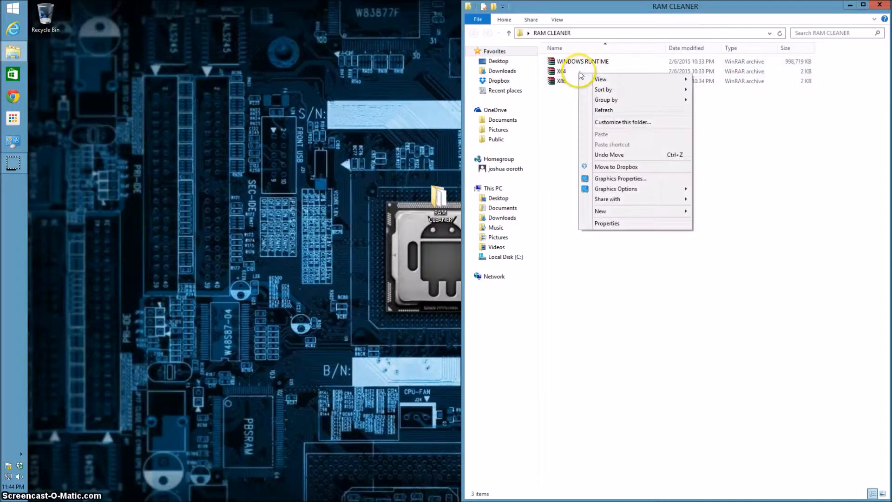
{"action": "right_click", "coordinate": [559, 71]}
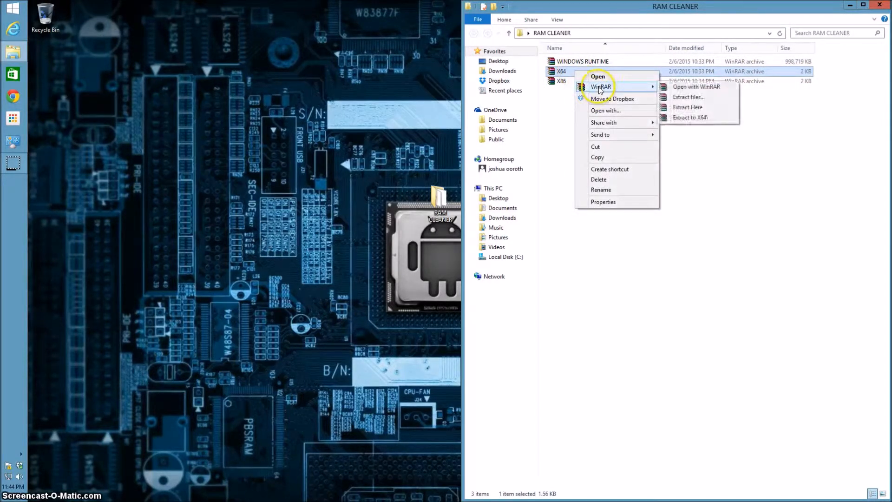
{"action": "mouse_move", "coordinate": [702, 98]}
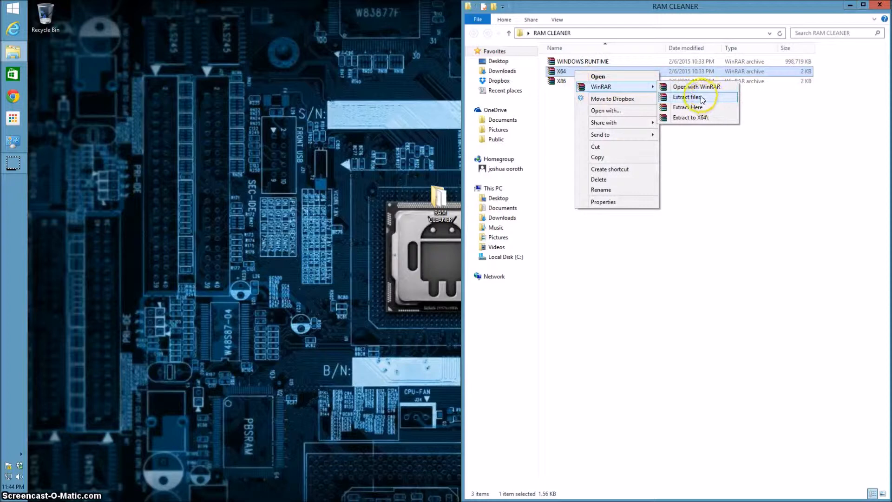
{"action": "left_click", "coordinate": [688, 96]}
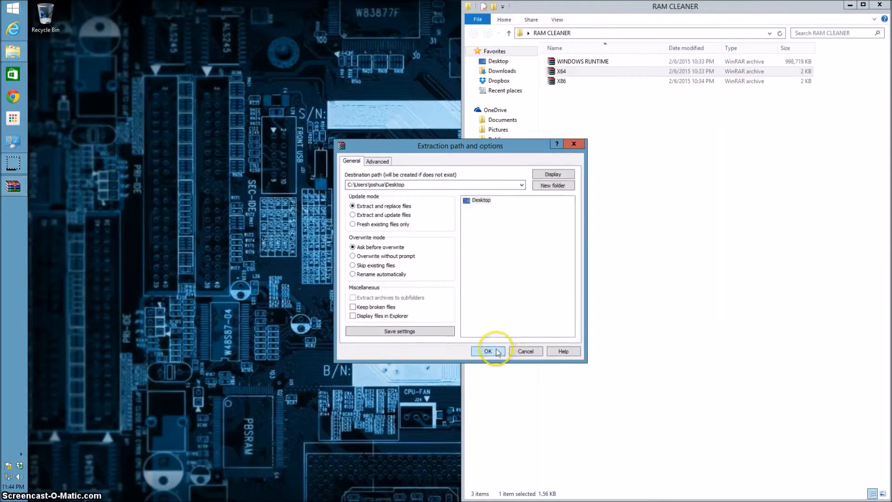
{"action": "left_click", "coordinate": [487, 351]}
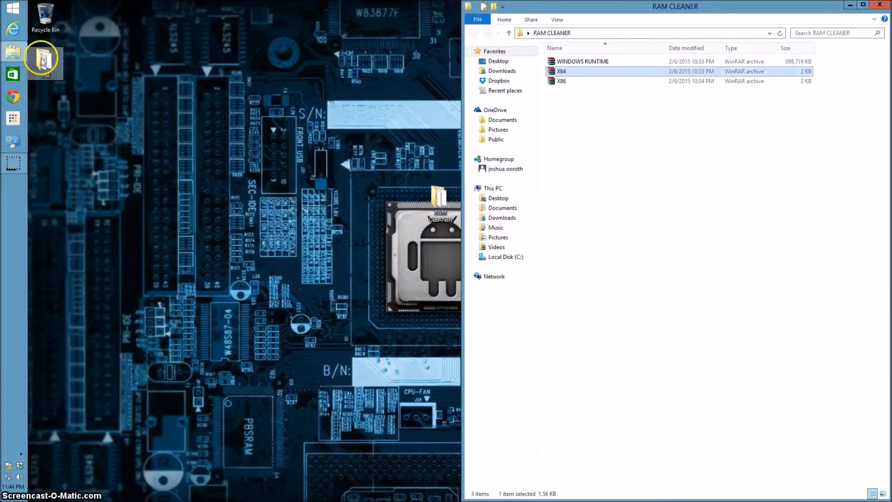
Extract the WINDOWS RUNTIME archive into C:\Program Files, up to the file-replace prompt.
{"action": "left_click", "coordinate": [582, 62]}
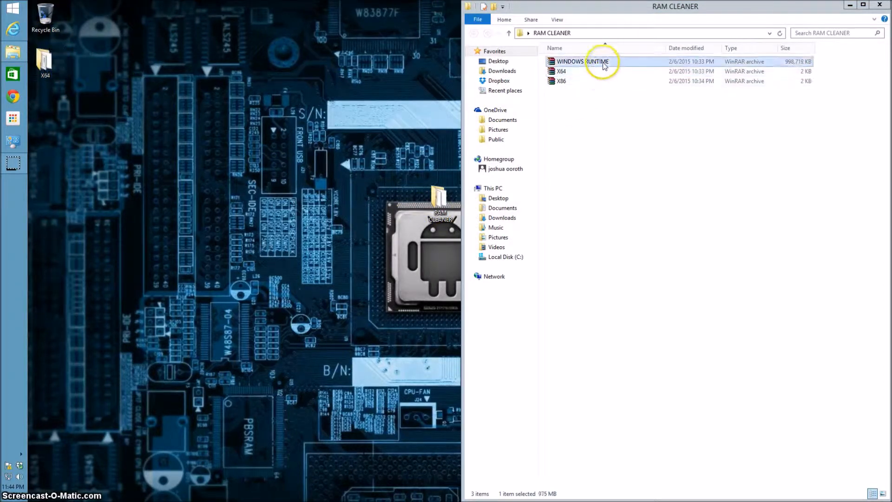
{"action": "right_click", "coordinate": [582, 61]}
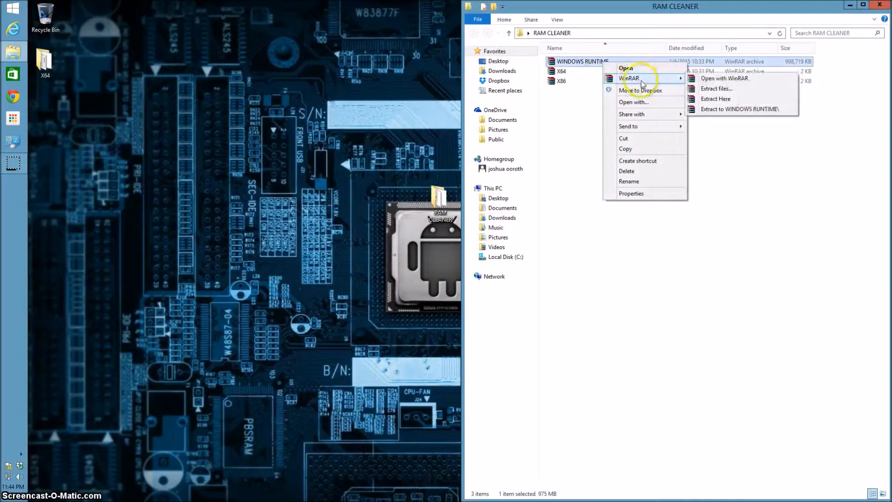
{"action": "mouse_move", "coordinate": [697, 89]}
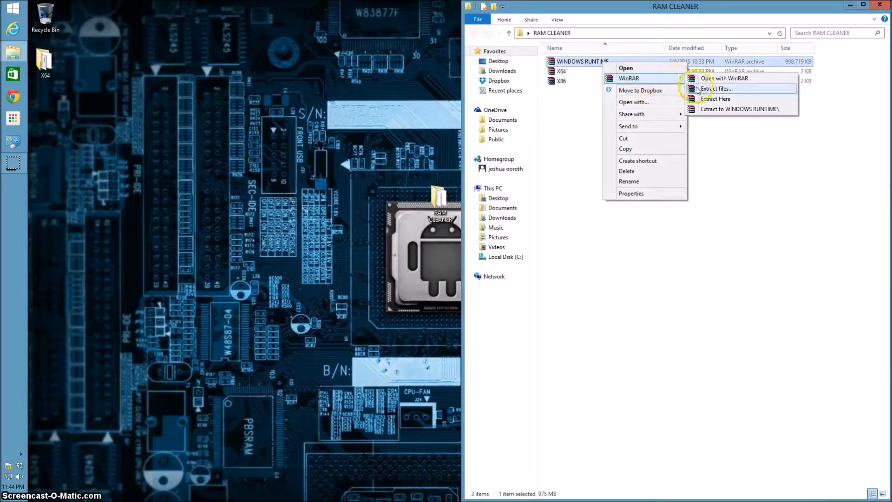
{"action": "left_click", "coordinate": [716, 88]}
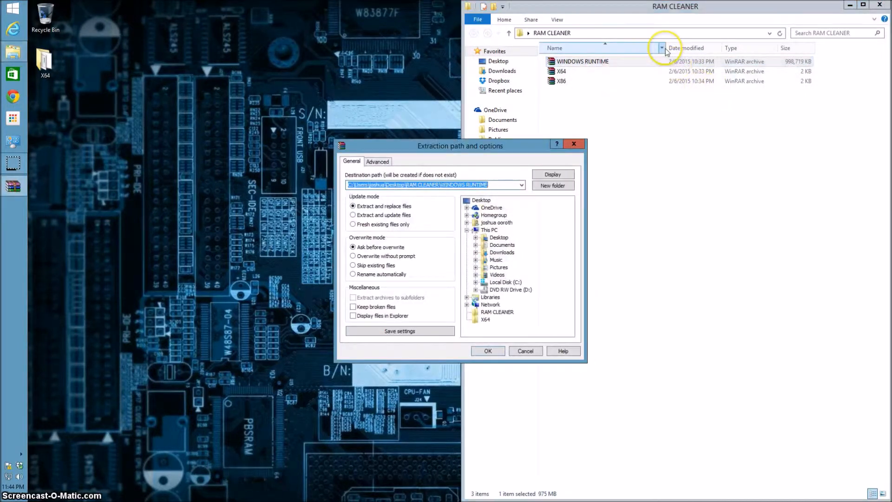
{"action": "mouse_move", "coordinate": [552, 272]}
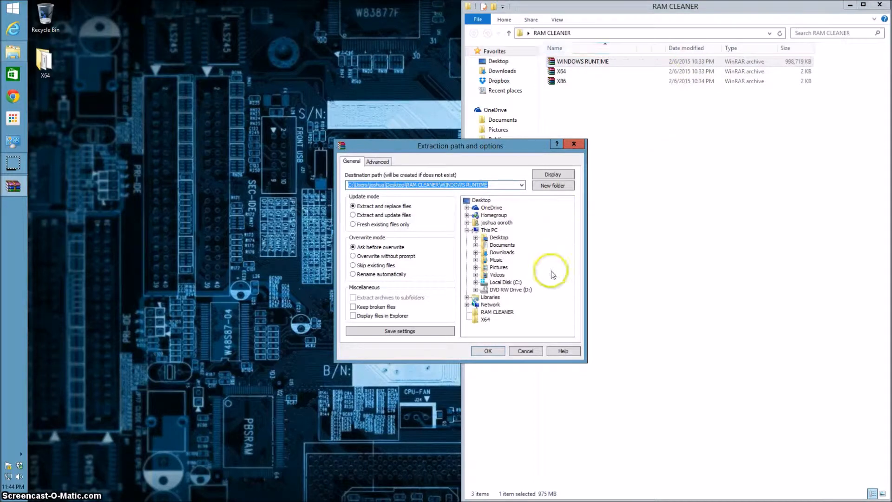
{"action": "mouse_move", "coordinate": [461, 308]}
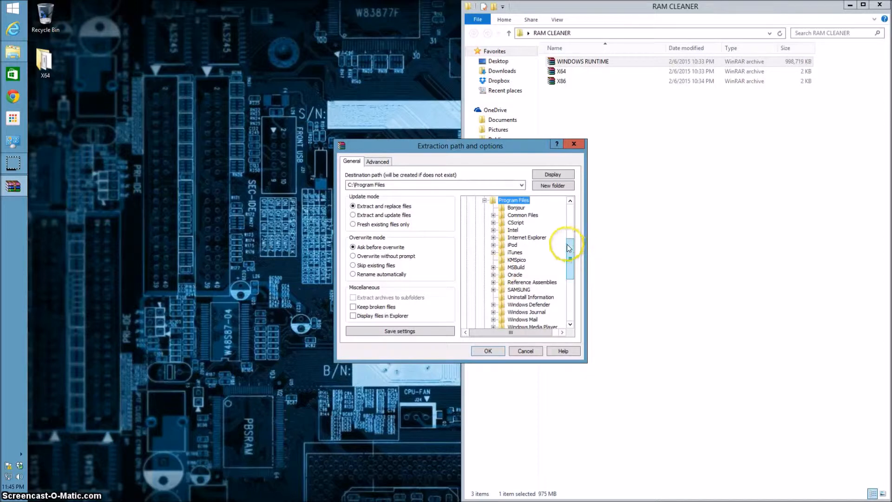
{"action": "scroll", "scroll_direction": "down", "scroll_amount": 3}
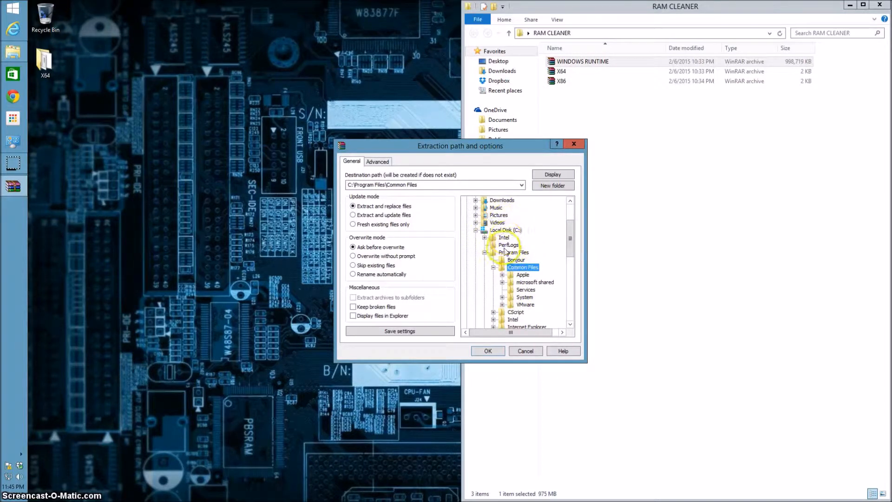
{"action": "left_click", "coordinate": [515, 252]}
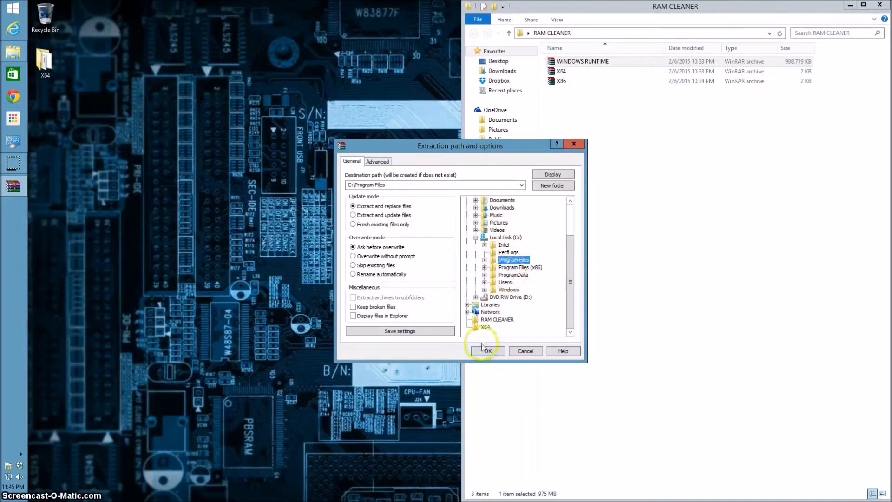
{"action": "left_click", "coordinate": [486, 351]}
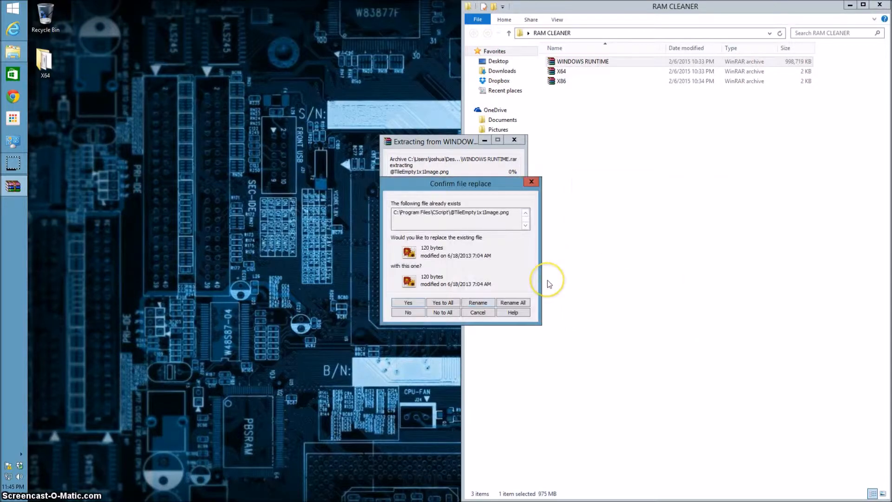
Choose Yes to All to overwrite existing files and let the extraction finish.
{"action": "left_click", "coordinate": [442, 302]}
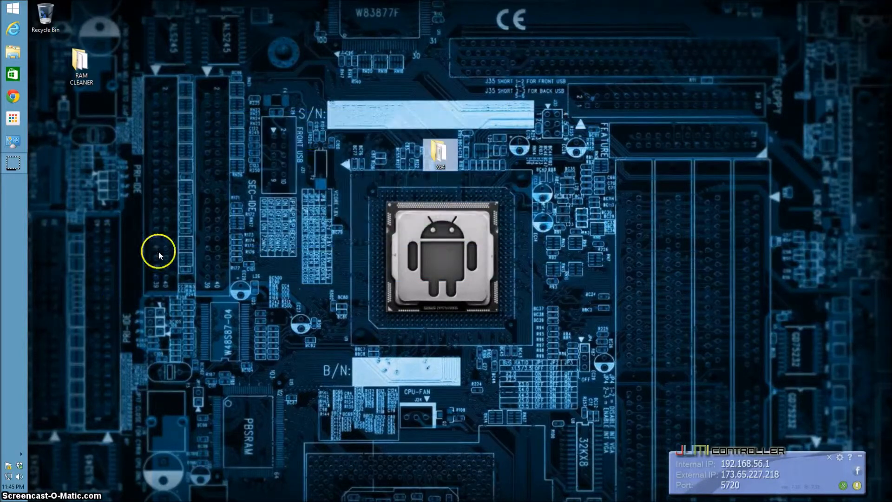
{"action": "mouse_move", "coordinate": [833, 373]}
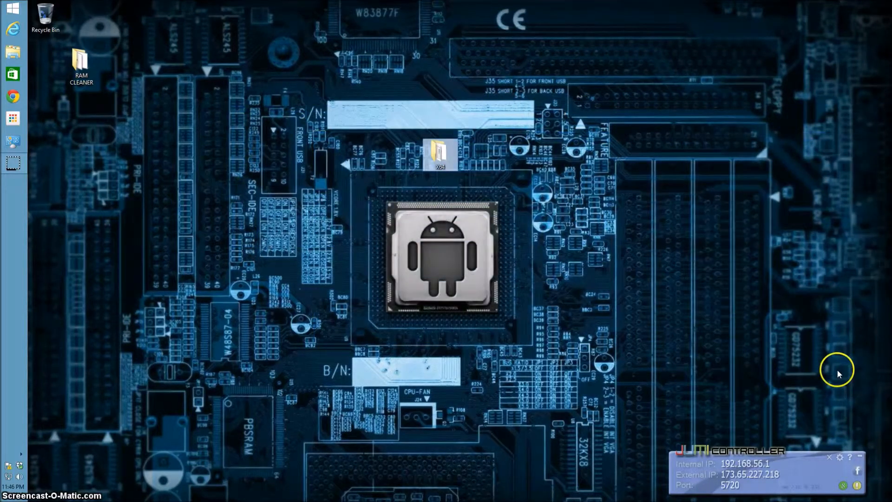
Open the X64 folder showing CMD Runtime x64, CScript Runtime x64 and the RAM Cleaner script.
{"action": "left_click_drag", "start_coordinate": [439, 153], "coordinate": [439, 202]}
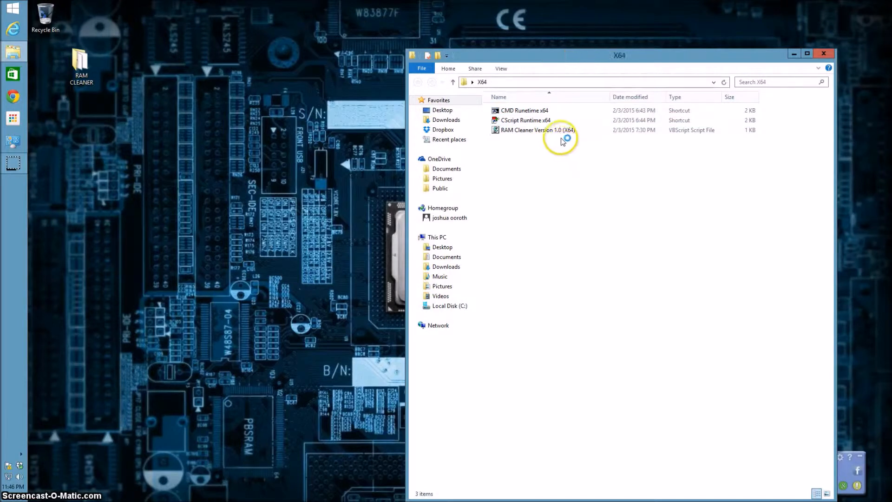
Run RAM Cleaner Version 1.0 (X64) with Command Prompt, then close the X64 window.
{"action": "left_click", "coordinate": [537, 129]}
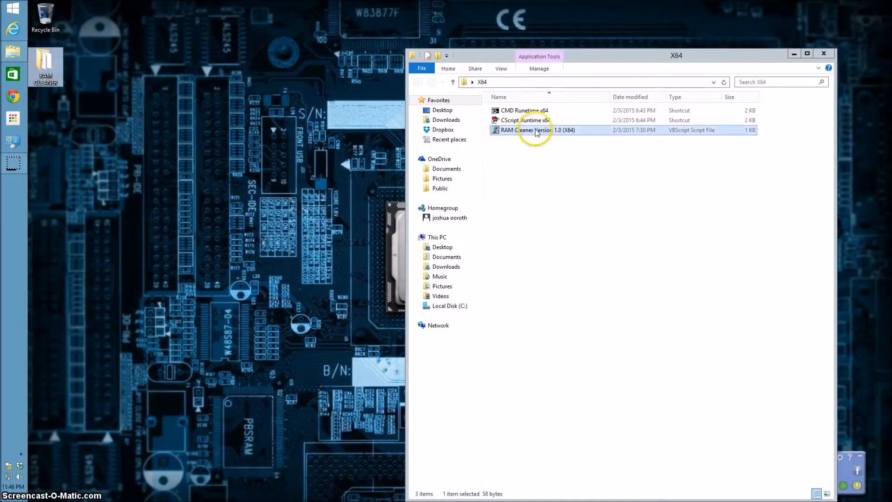
{"action": "right_click", "coordinate": [528, 131]}
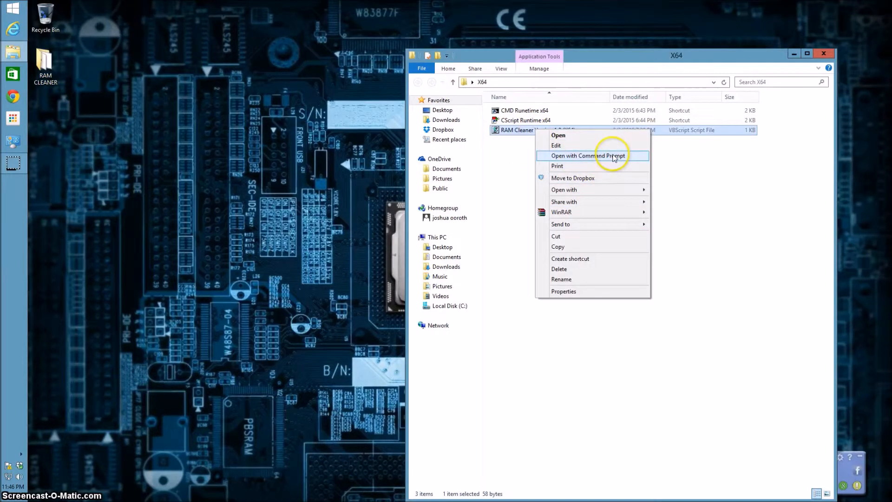
{"action": "left_click", "coordinate": [584, 156]}
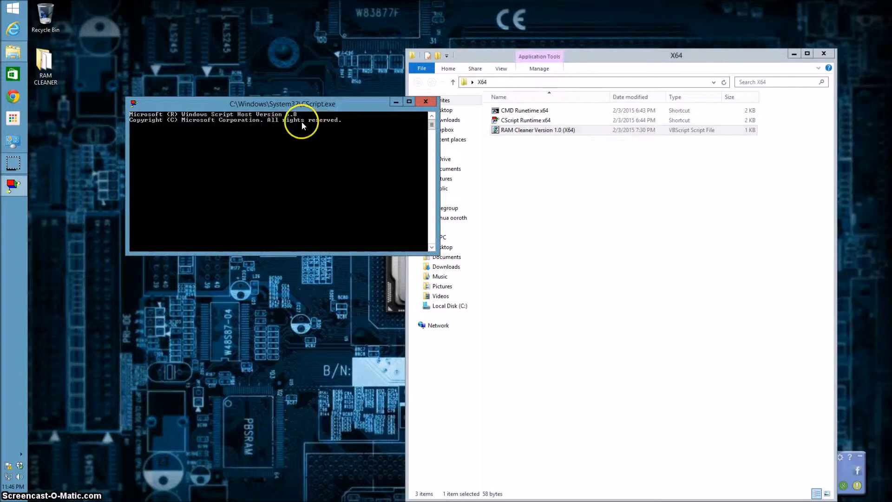
{"action": "left_click", "coordinate": [425, 101]}
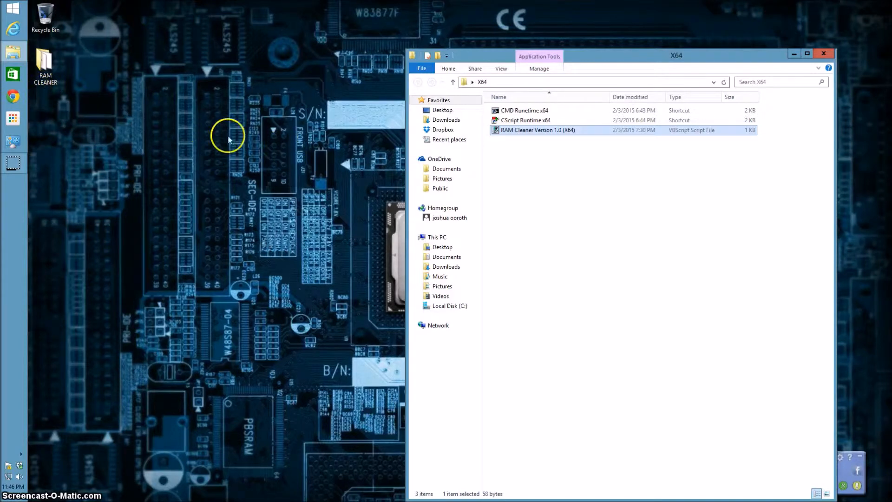
{"action": "right_click", "coordinate": [228, 138]}
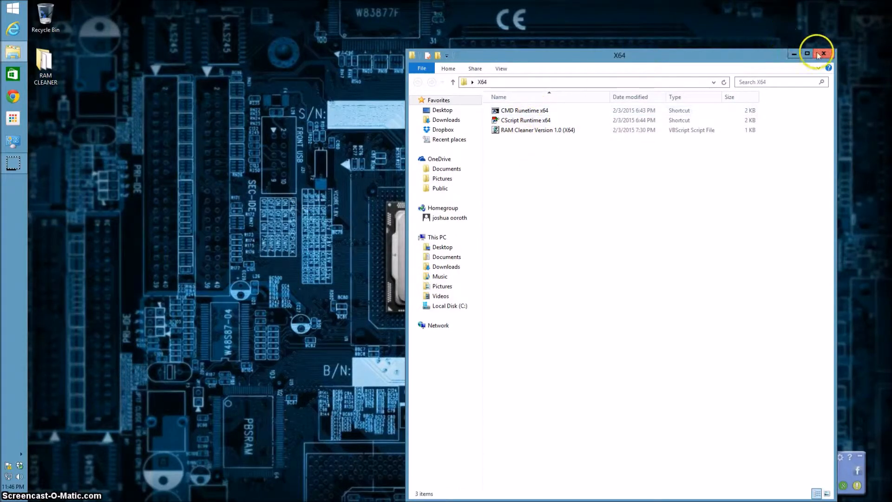
{"action": "left_click", "coordinate": [823, 53]}
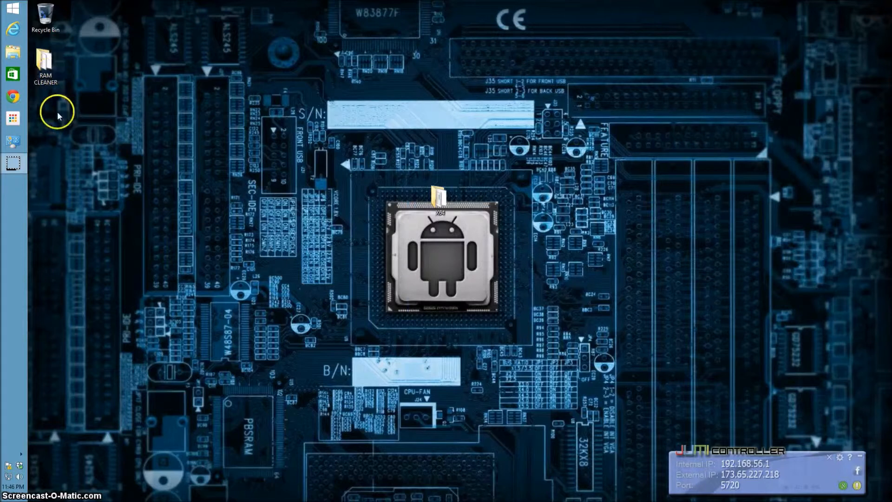
Create desktop shortcut 'RAM Cleaner Version 1.0 (X64)' targeting the X64 folder's .vbs script.
{"action": "right_click", "coordinate": [58, 115]}
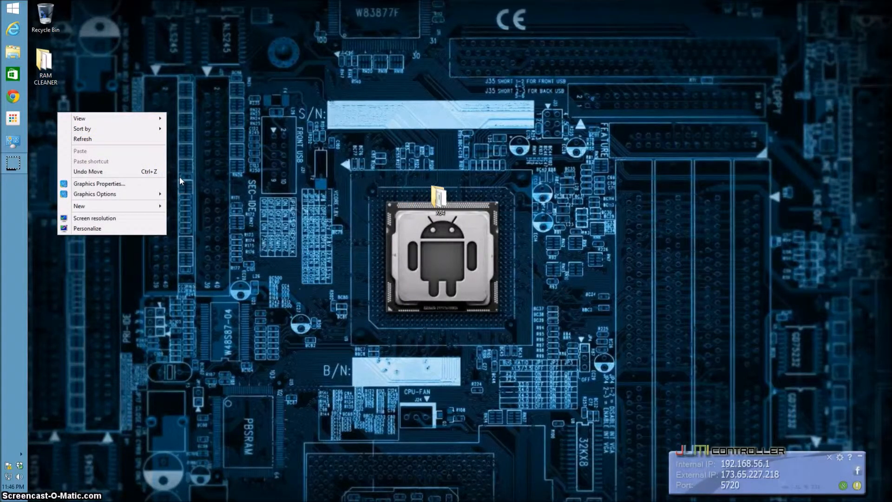
{"action": "mouse_move", "coordinate": [119, 205]}
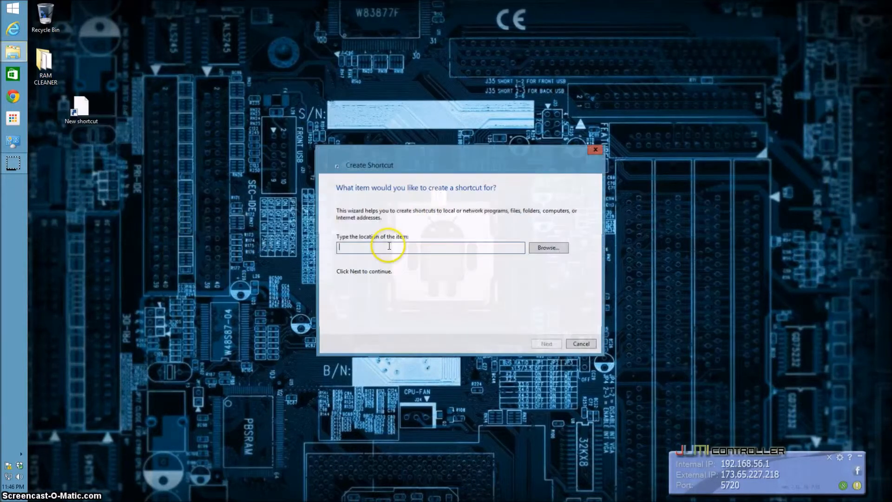
{"action": "left_click", "coordinate": [547, 247]}
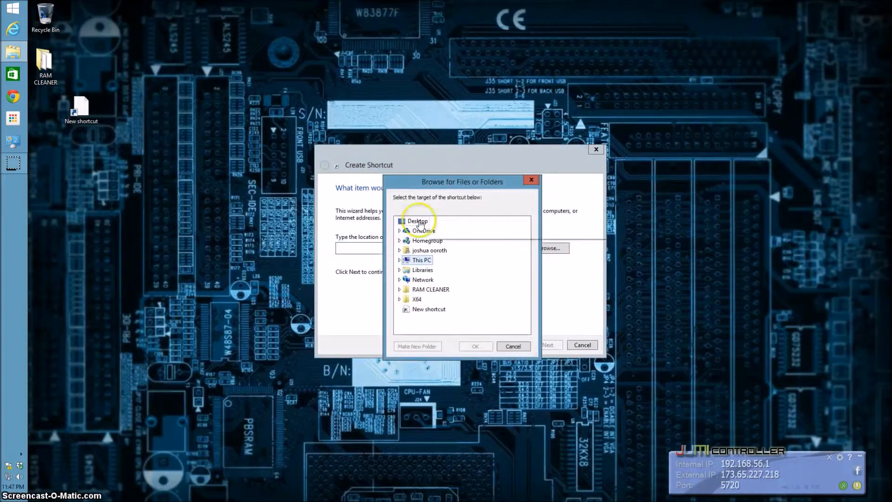
{"action": "left_click", "coordinate": [400, 289]}
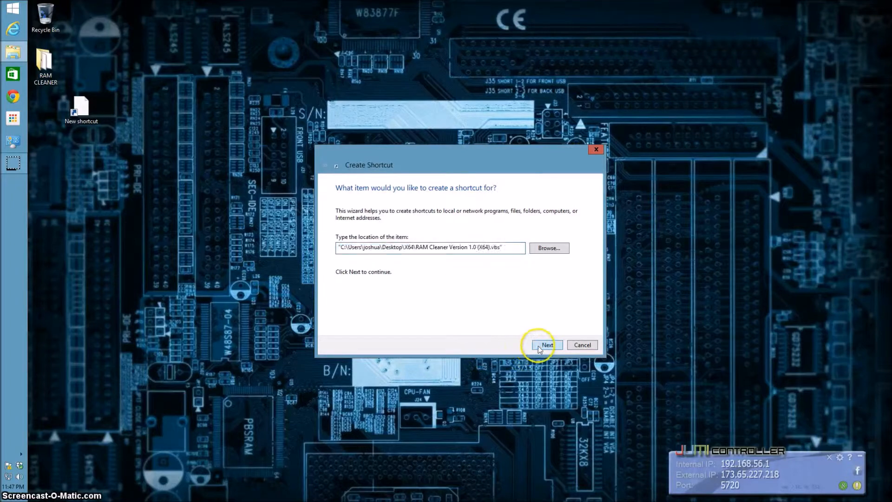
{"action": "left_click", "coordinate": [546, 344]}
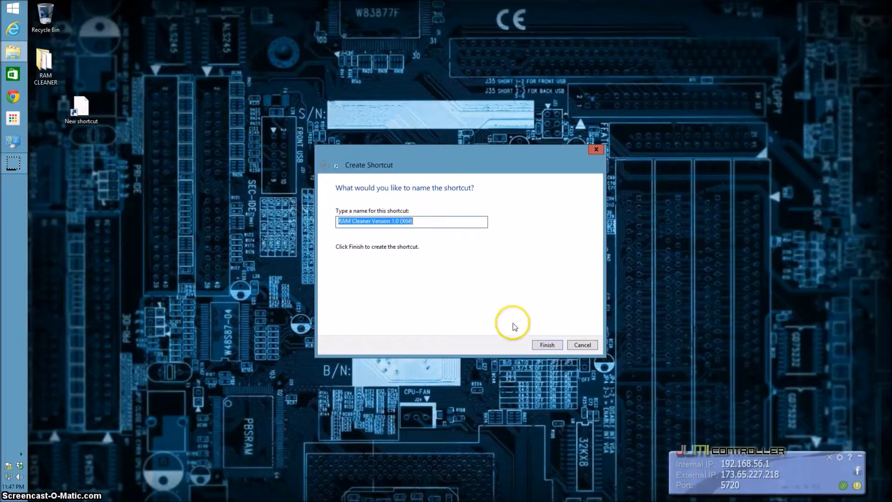
{"action": "left_click", "coordinate": [547, 345]}
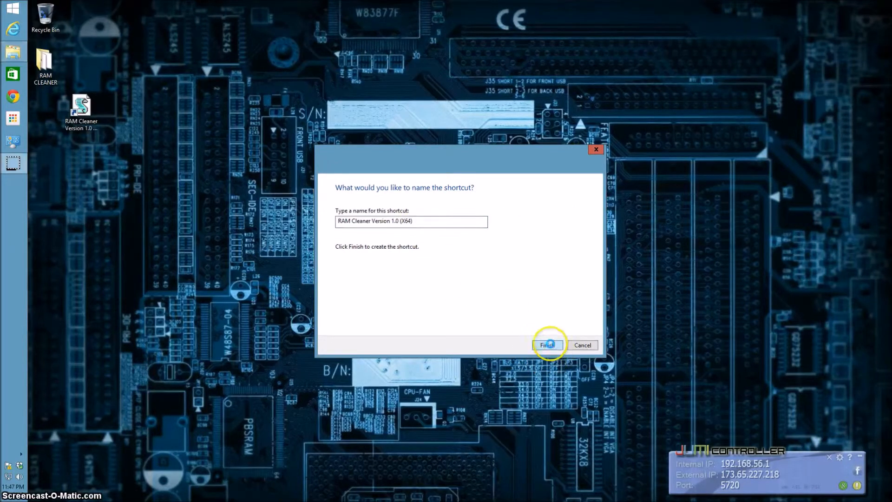
{"action": "left_click", "coordinate": [549, 345]}
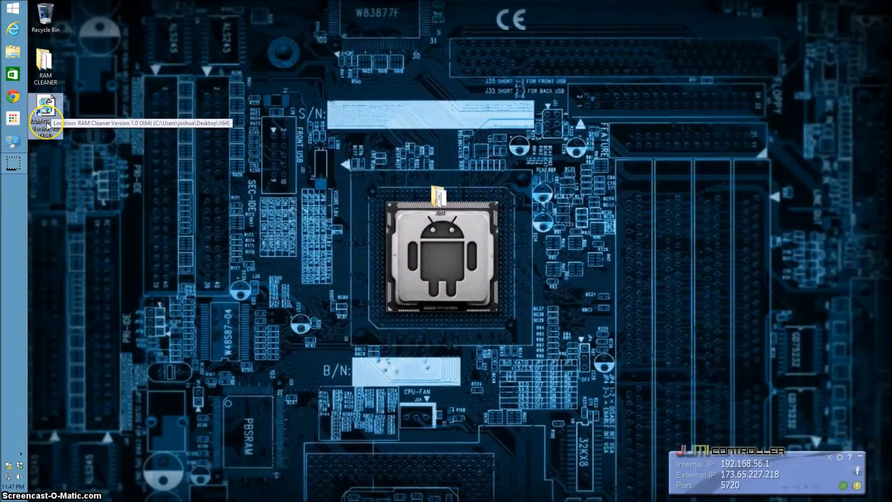
Run the desktop RAM Cleaner Version 1.0 shortcut with Command Prompt.
{"action": "right_click", "coordinate": [46, 107]}
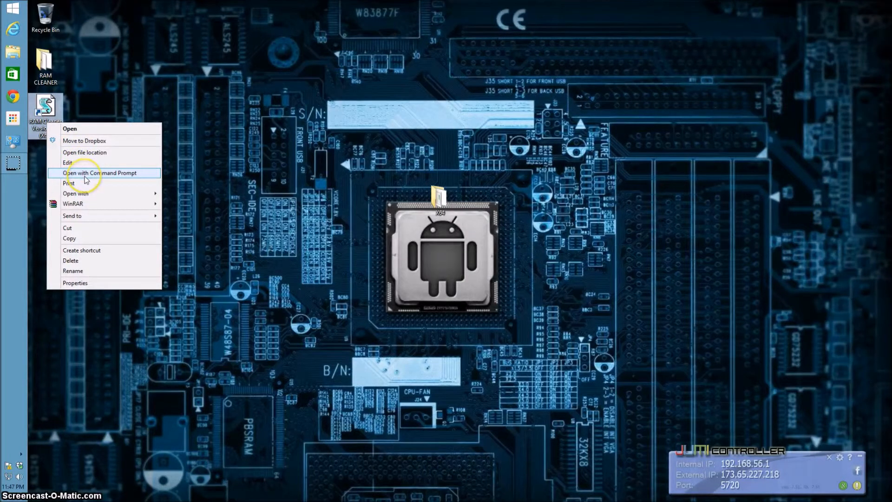
{"action": "left_click", "coordinate": [106, 173]}
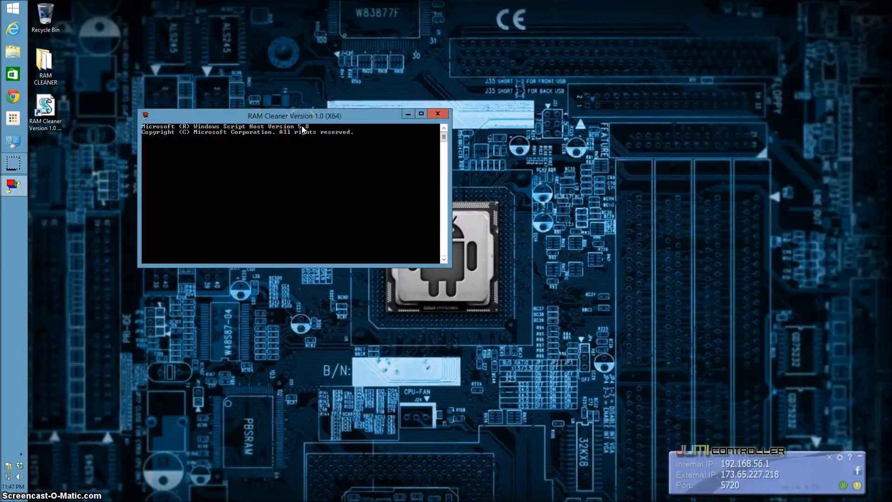
{"action": "left_click", "coordinate": [438, 113]}
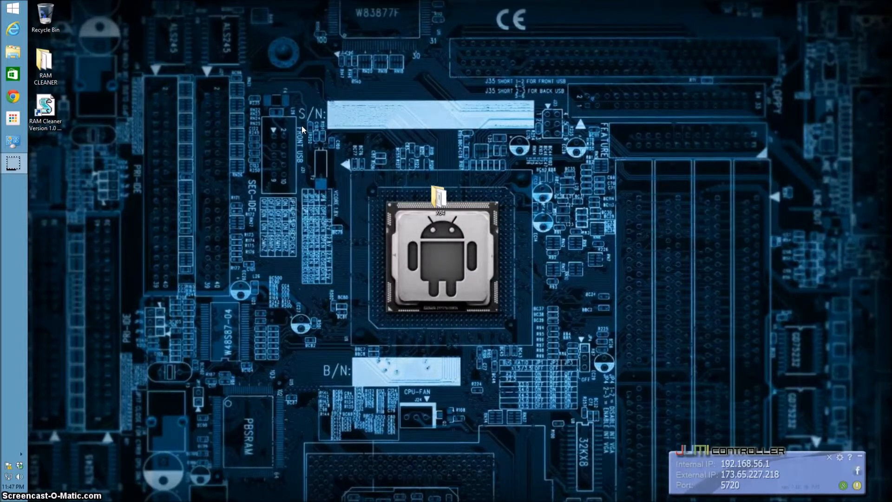
{"action": "mouse_move", "coordinate": [306, 128]}
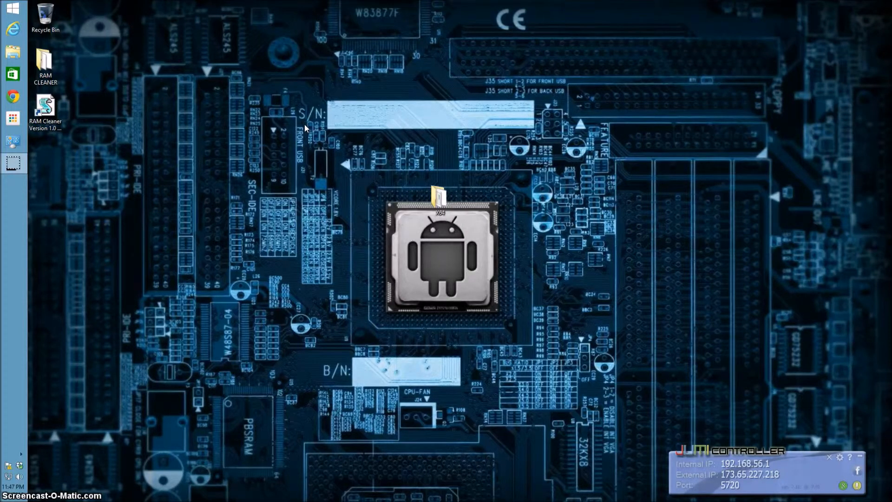